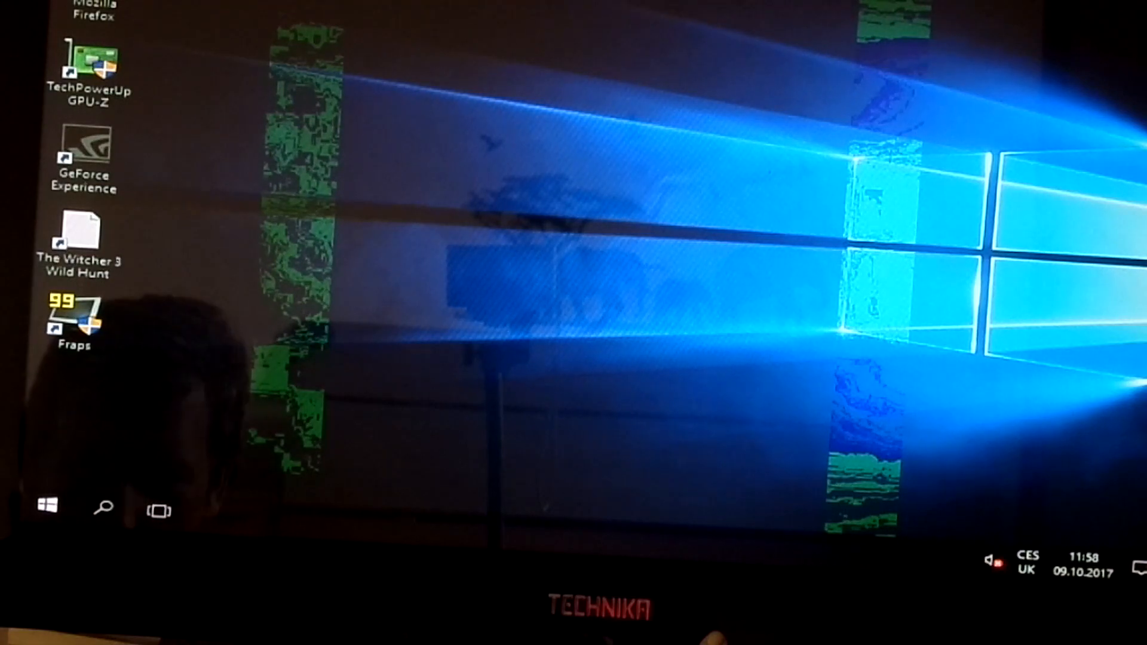
- Give the reloaded desktop focus once the taskbar and pinned apps reappear
click(87, 70)
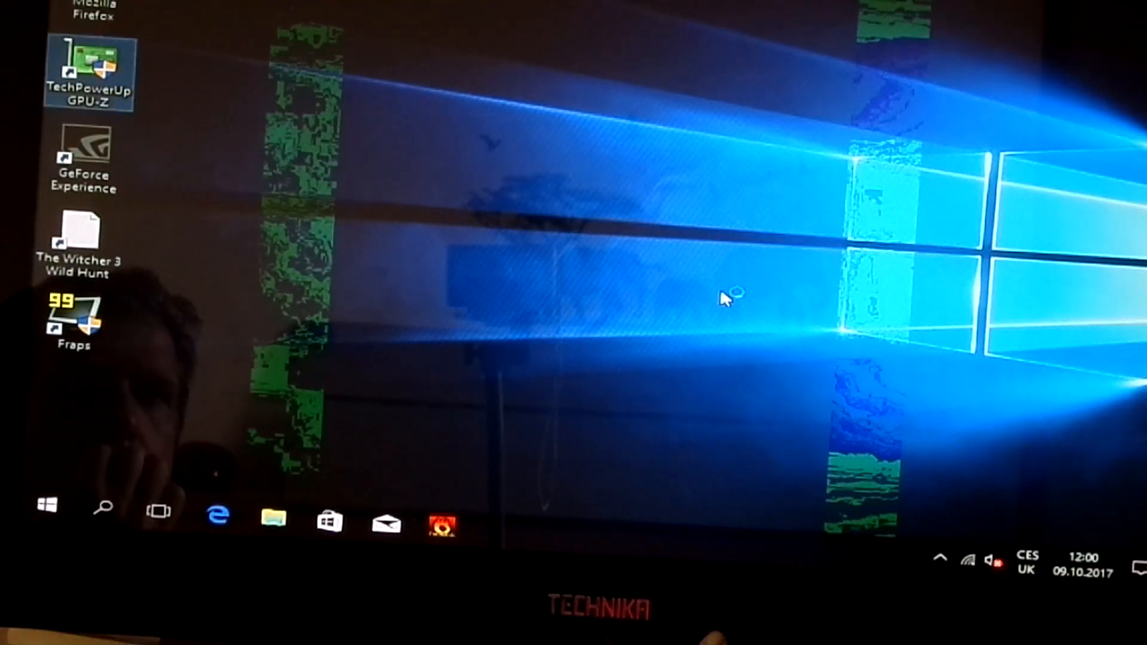